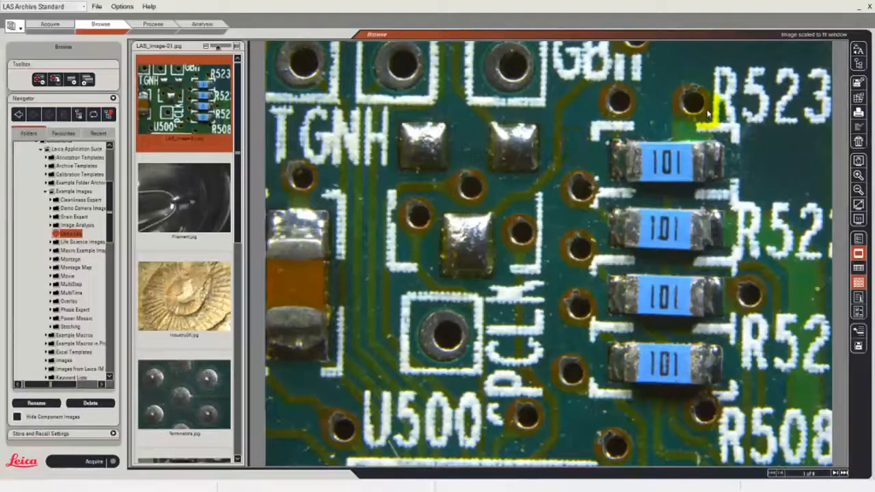
{"action": "mouse_move", "coordinate": [859, 49]}
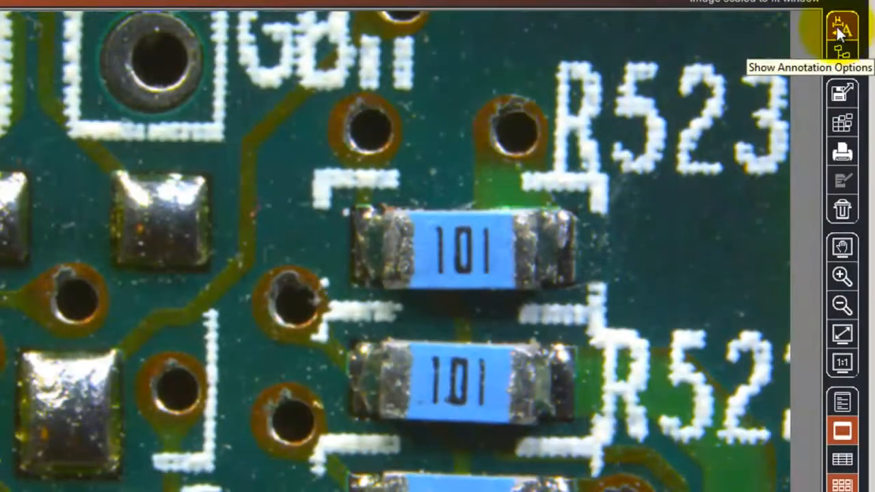
- Show the annotation options, add the capture time to the PCB image, then remove the time stamp
{"action": "left_click", "coordinate": [841, 31]}
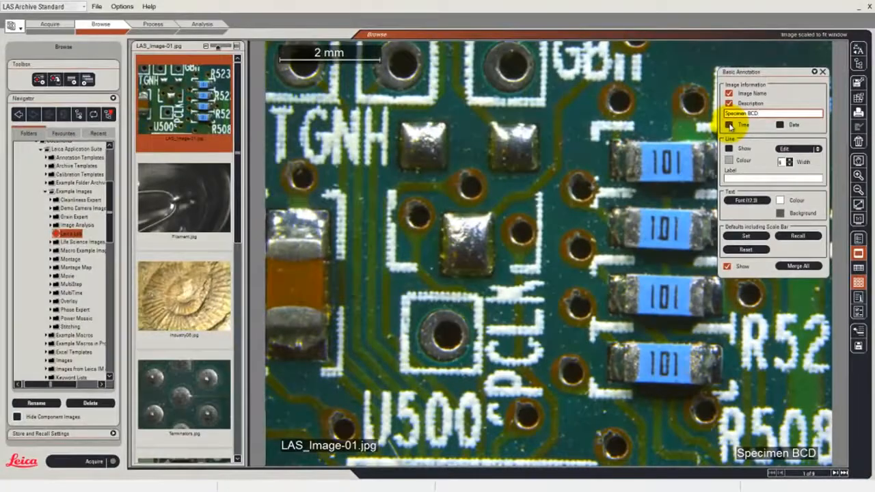
{"action": "left_click", "coordinate": [729, 124]}
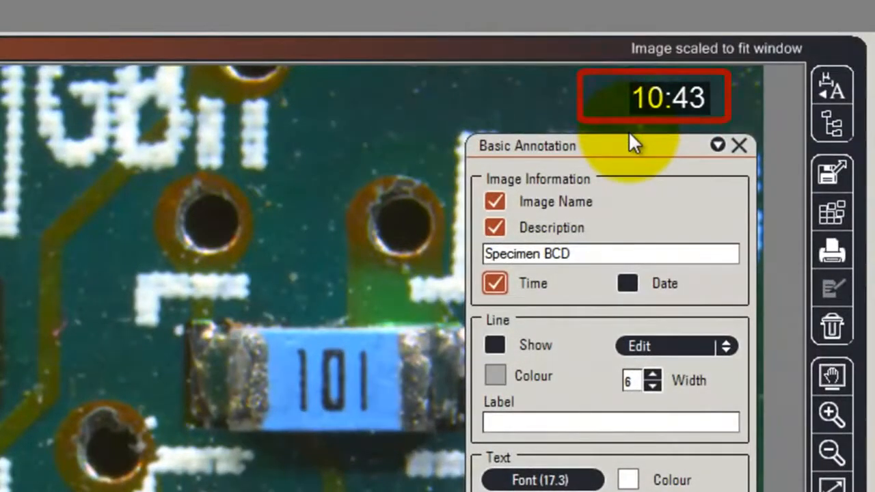
{"action": "left_click", "coordinate": [495, 283]}
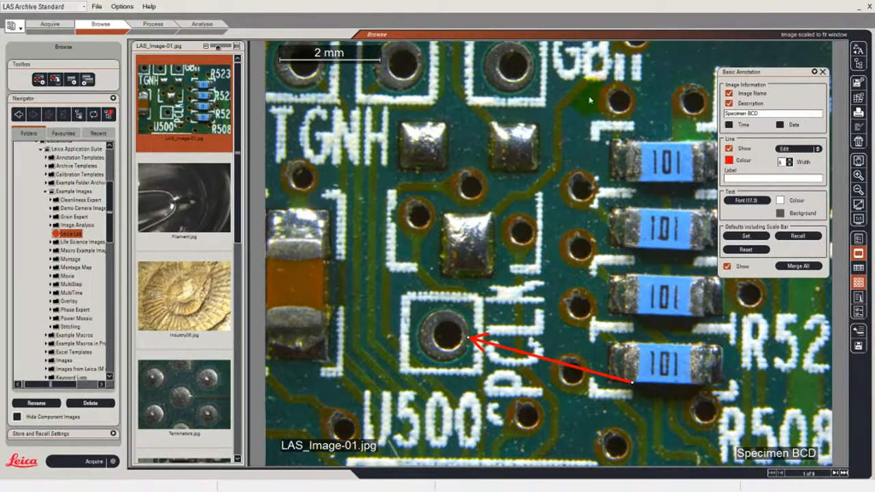
{"action": "mouse_move", "coordinate": [581, 102]}
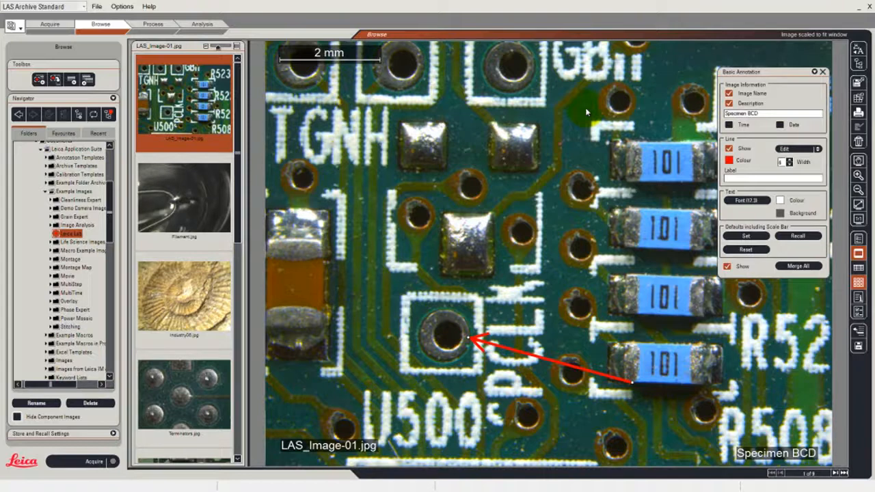
{"action": "mouse_move", "coordinate": [587, 117]}
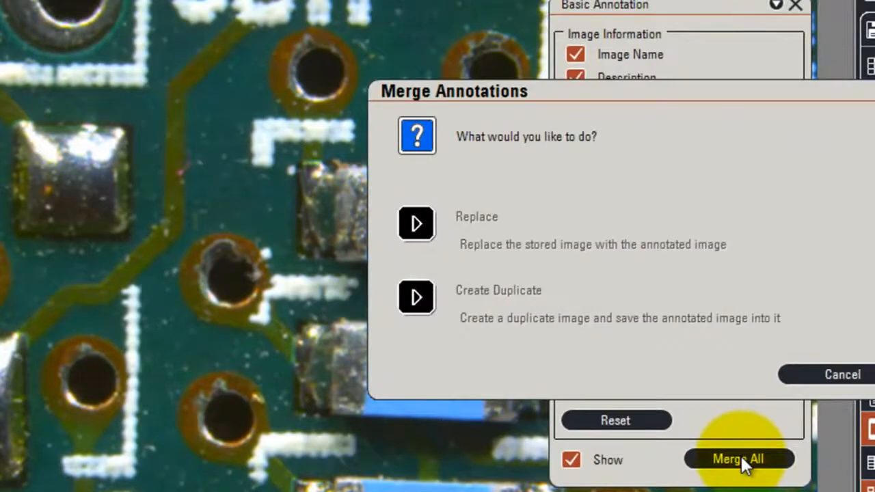
{"action": "mouse_move", "coordinate": [417, 224]}
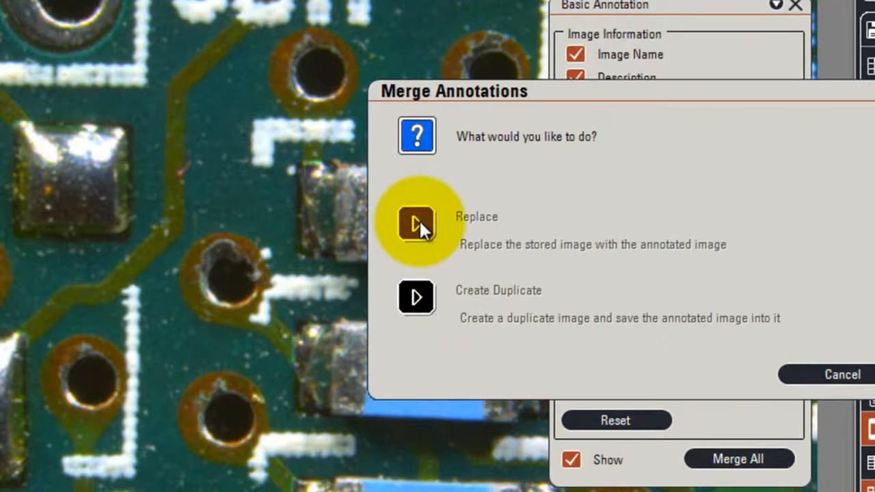
{"action": "mouse_move", "coordinate": [417, 297]}
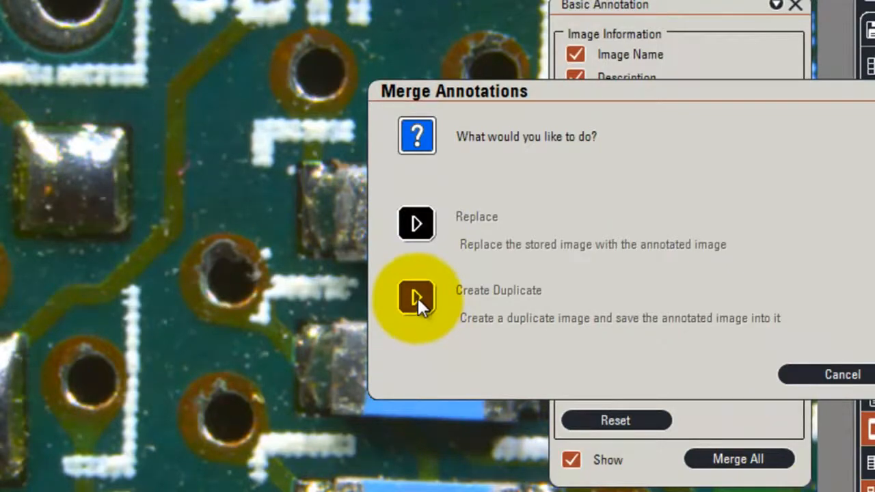
- Choose Create Duplicate to save the merged annotations as a second image
{"action": "left_click", "coordinate": [417, 297]}
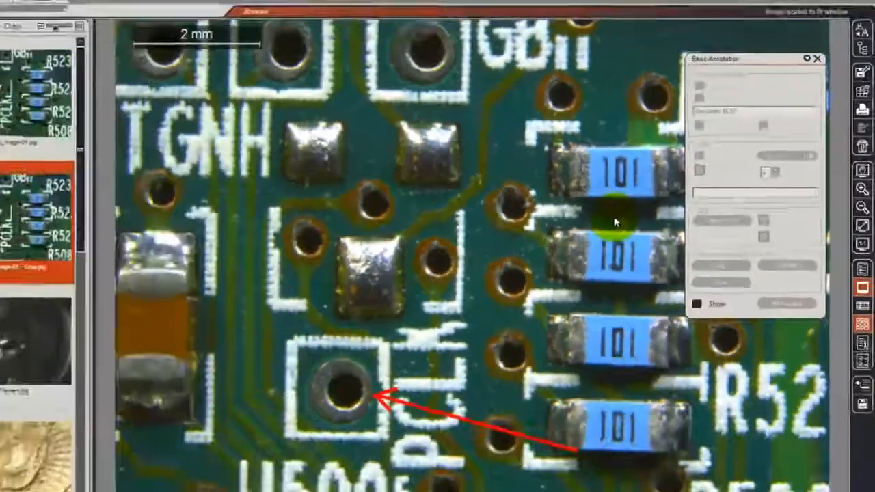